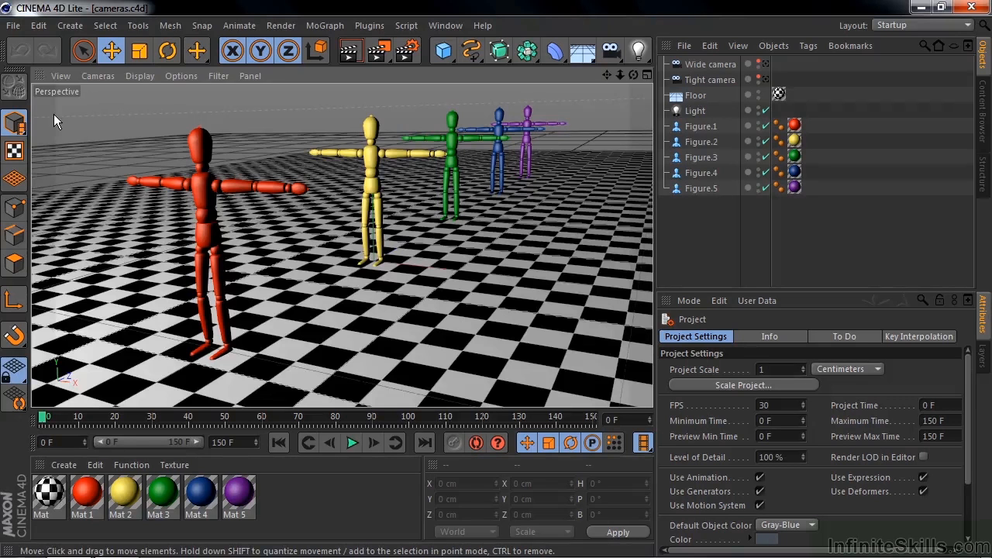
Cancel the Open Scene dialog without loading, then show the camera type list.
{"action": "left_click", "coordinate": [12, 25]}
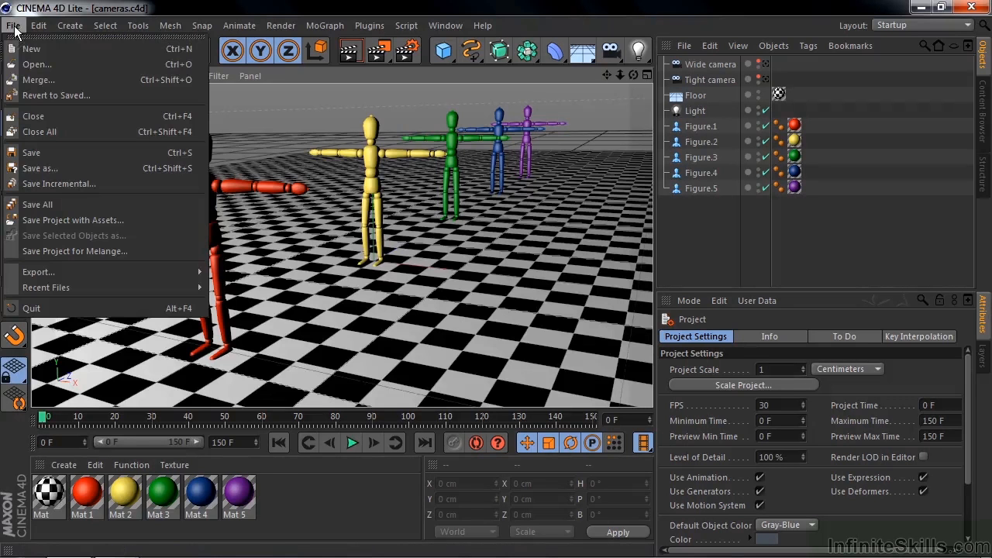
{"action": "left_click", "coordinate": [36, 64]}
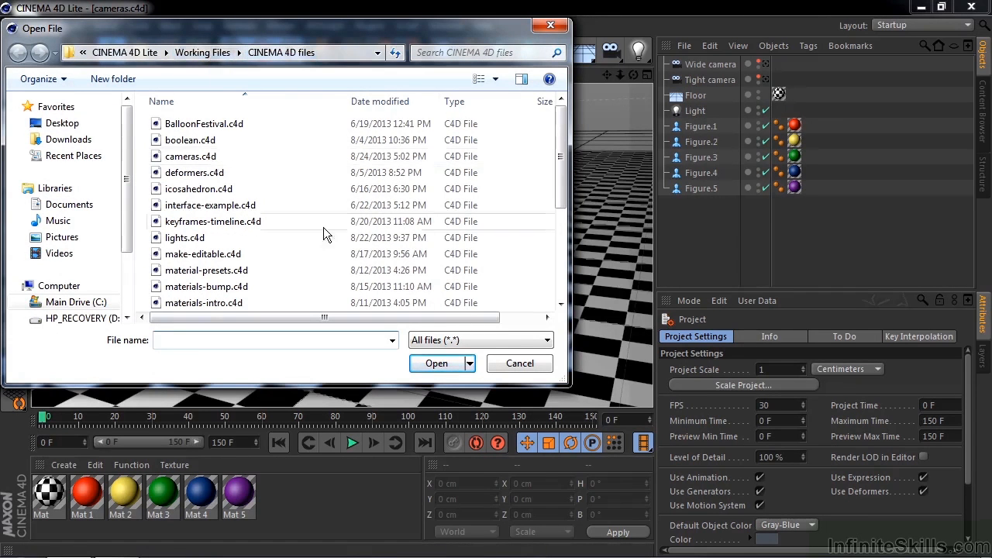
{"action": "left_click", "coordinate": [436, 362]}
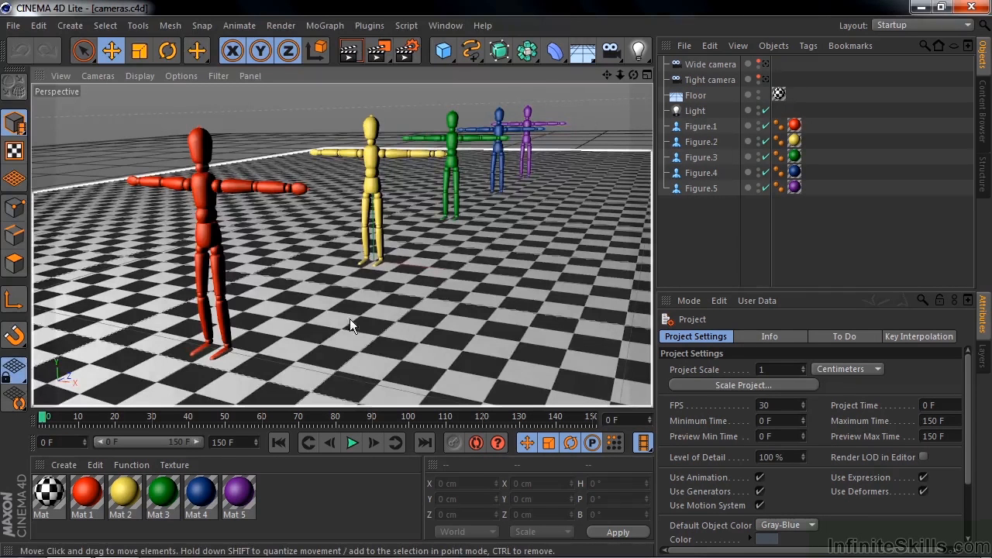
{"action": "left_click", "coordinate": [710, 65]}
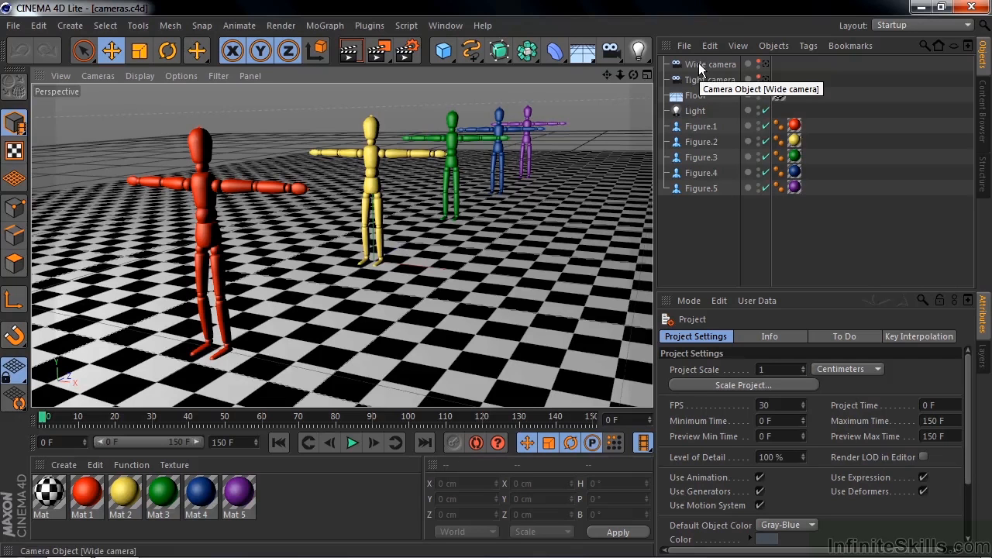
{"action": "left_click", "coordinate": [610, 50]}
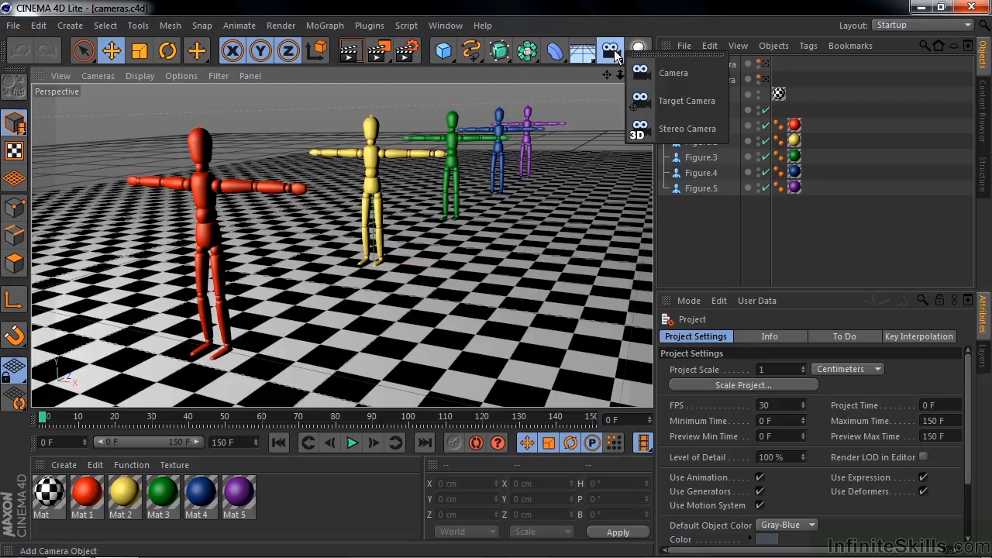
{"action": "mouse_move", "coordinate": [673, 72]}
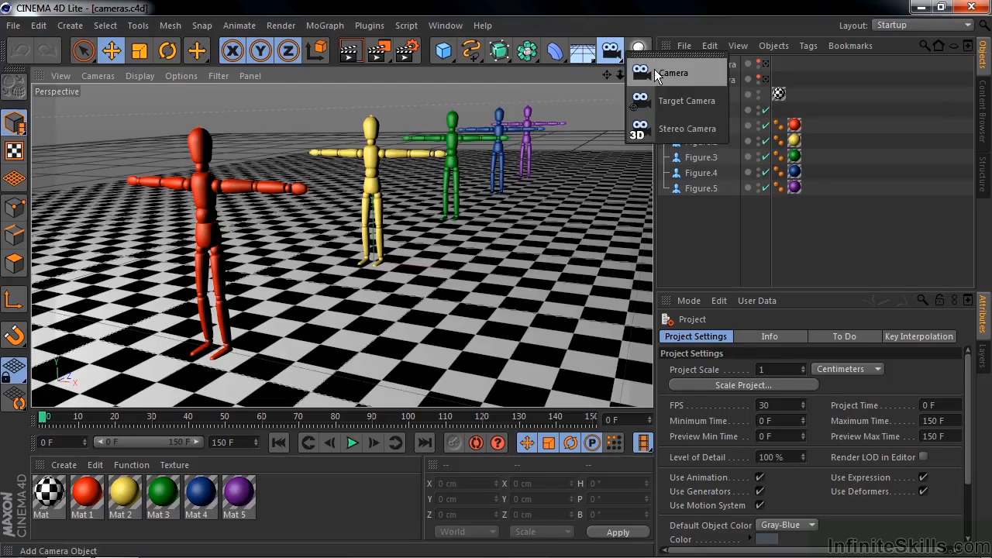
{"action": "mouse_move", "coordinate": [661, 88]}
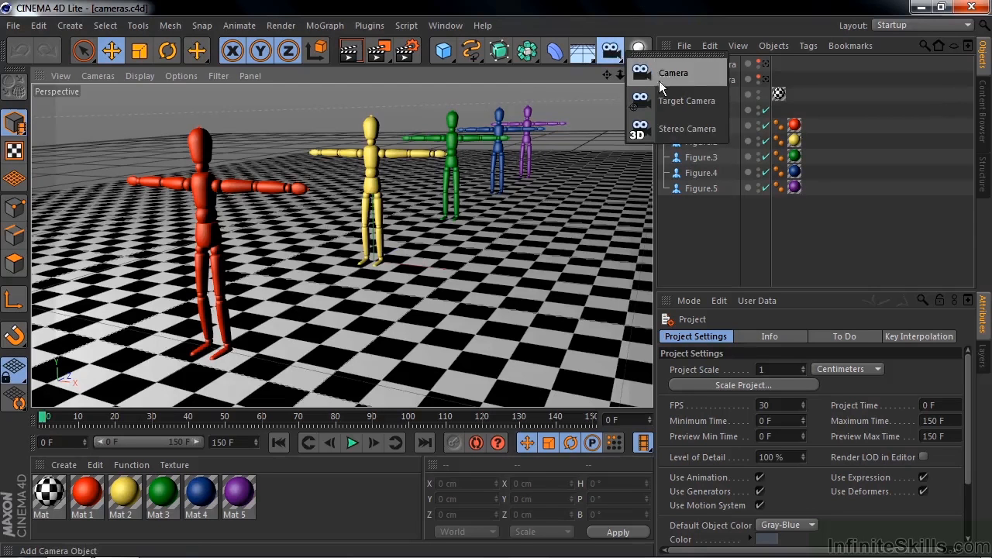
{"action": "mouse_move", "coordinate": [664, 129]}
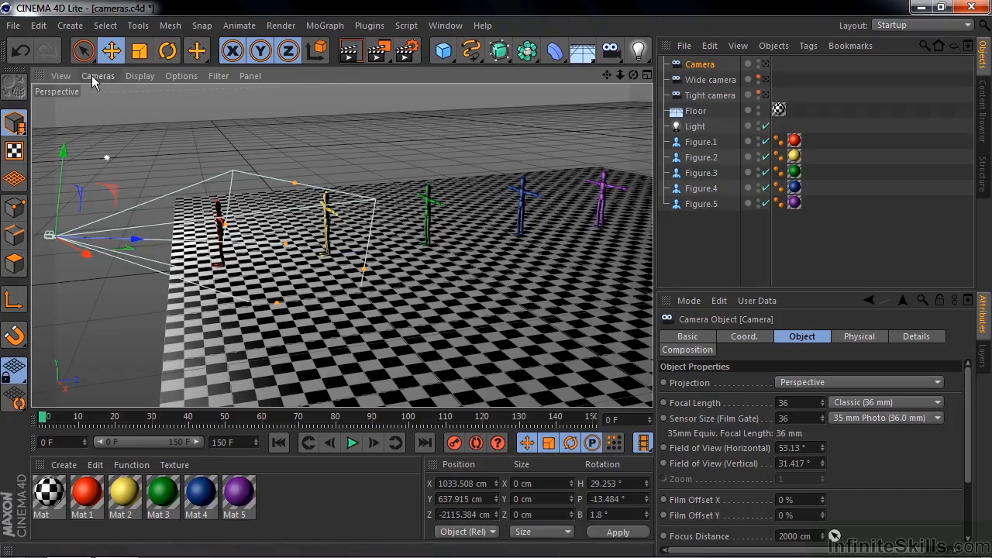
Set the viewport to look through the new Camera via Use Camera.
{"action": "left_click", "coordinate": [98, 75]}
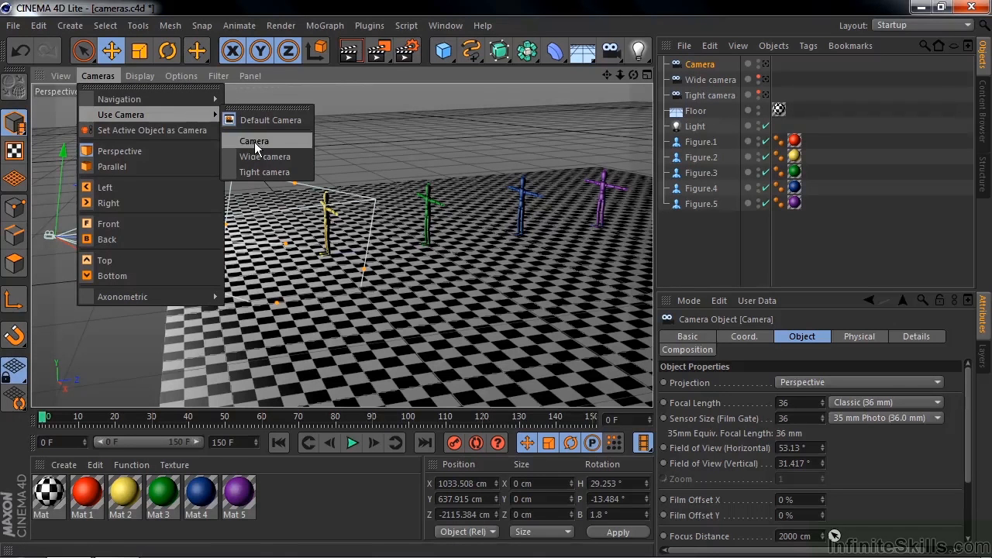
{"action": "left_click", "coordinate": [254, 140]}
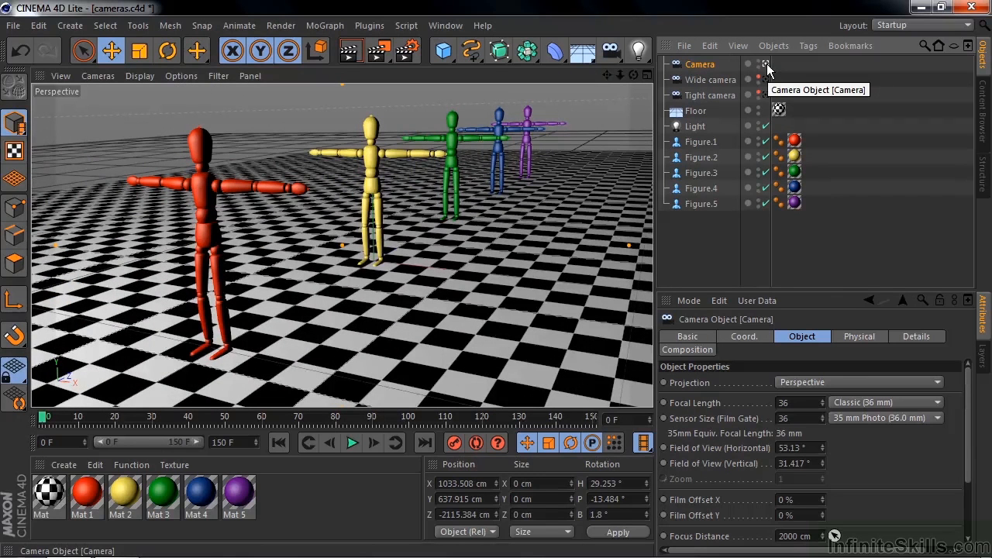
{"action": "mouse_move", "coordinate": [721, 68]}
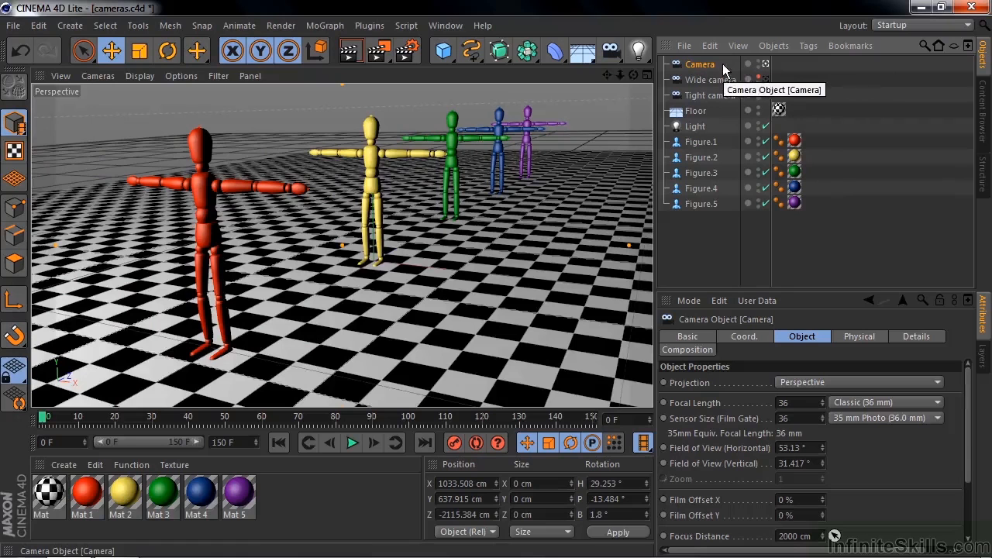
{"action": "mouse_move", "coordinate": [790, 375]}
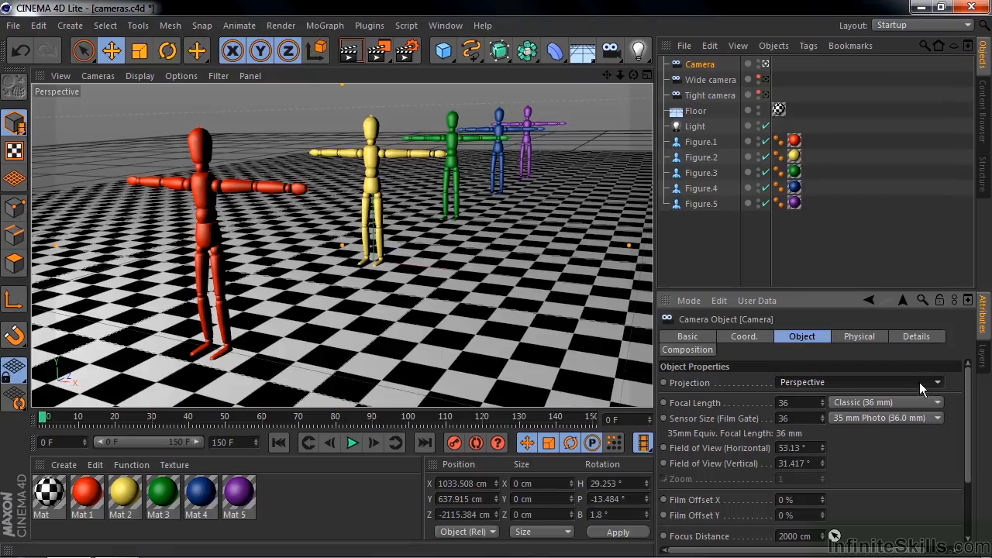
{"action": "mouse_move", "coordinate": [750, 422]}
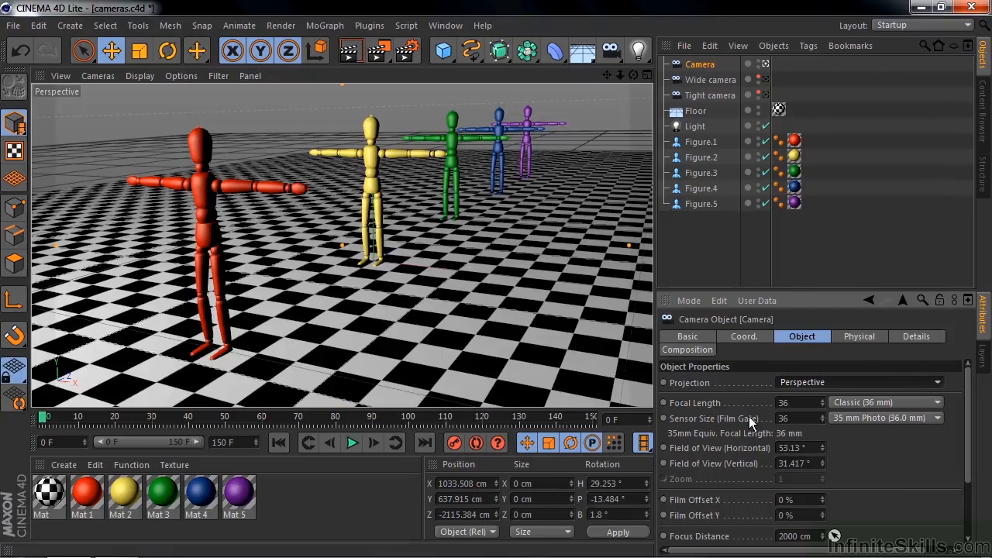
{"action": "mouse_move", "coordinate": [716, 453]}
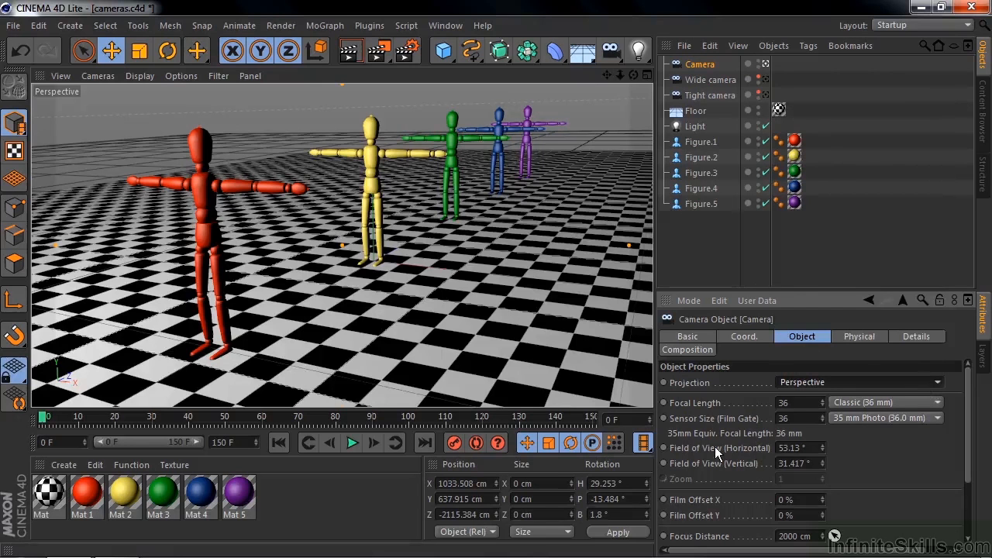
{"action": "mouse_move", "coordinate": [716, 449]}
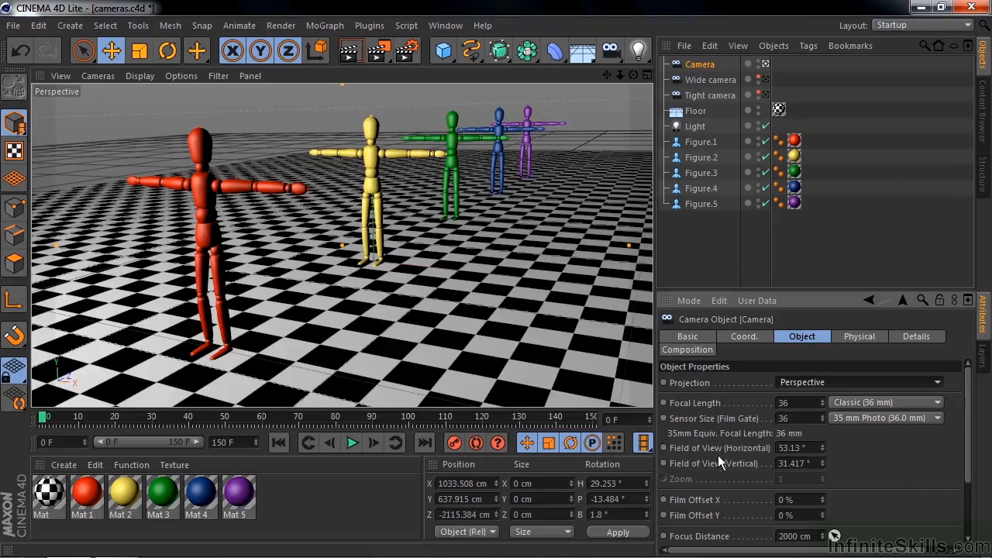
{"action": "mouse_move", "coordinate": [711, 411]}
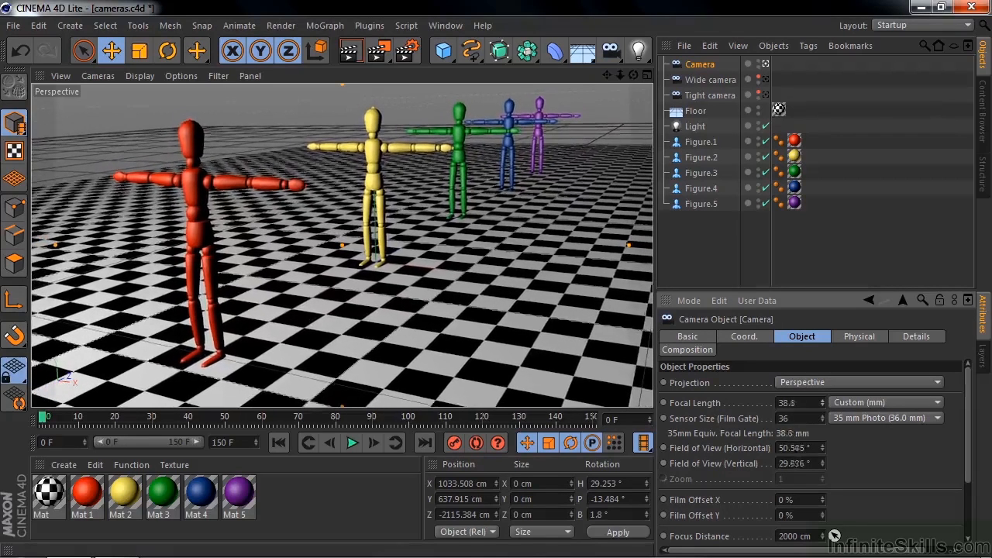
Try longer and shorter focal lengths, then restore the Classic 36 mm lens.
{"action": "left_click_drag", "start_coordinate": [800, 402], "coordinate": [800, 406]}
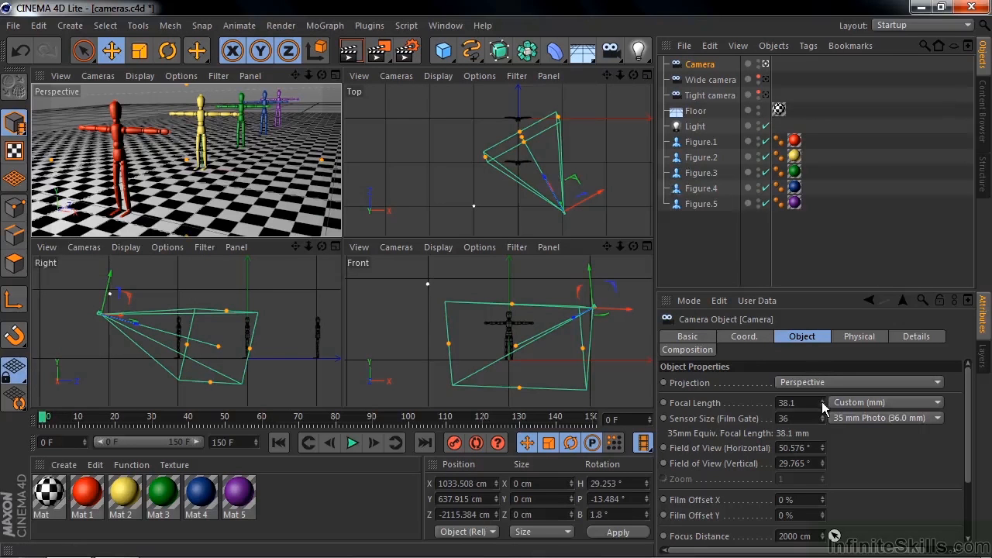
{"action": "left_click_drag", "start_coordinate": [798, 402], "coordinate": [817, 407]}
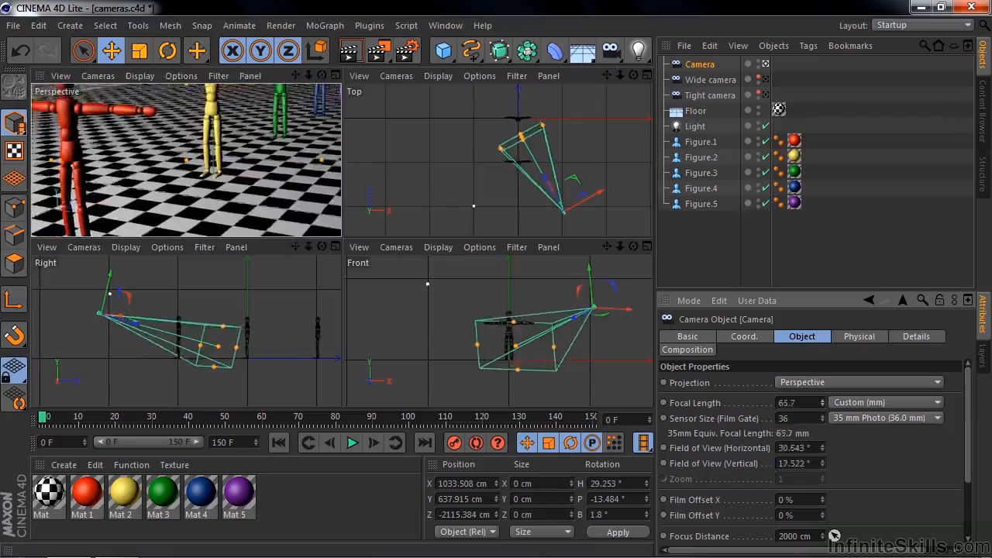
{"action": "left_click_drag", "start_coordinate": [798, 402], "coordinate": [813, 402]}
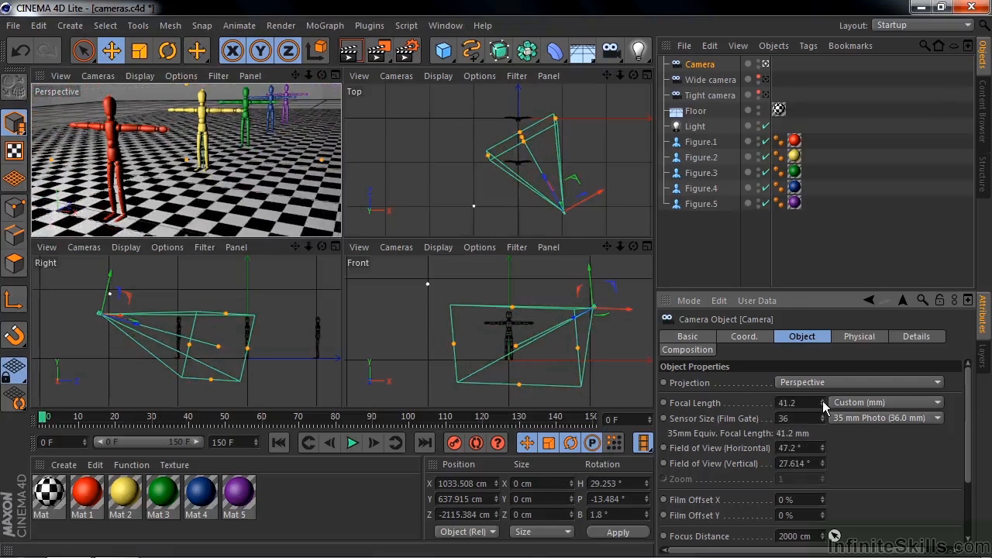
{"action": "mouse_move", "coordinate": [726, 428]}
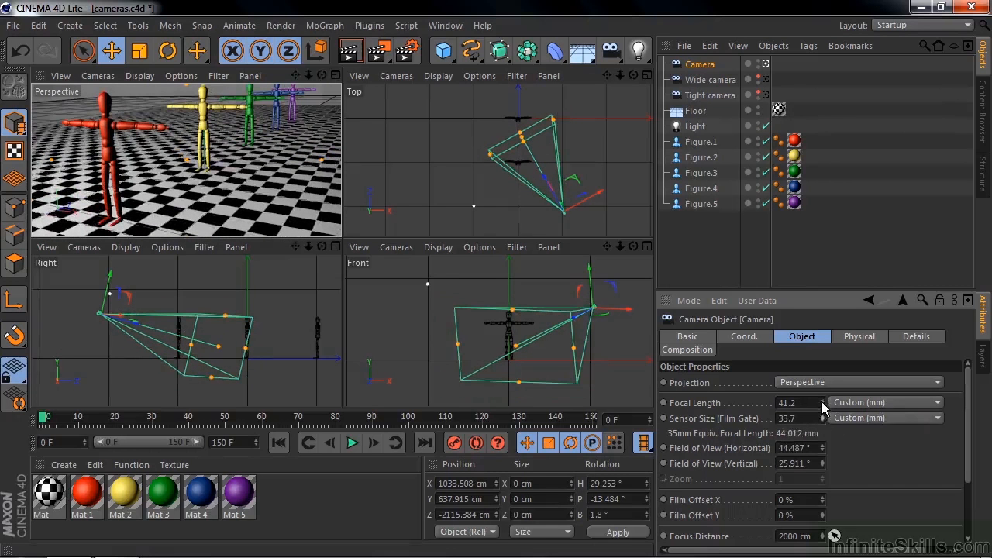
{"action": "left_click", "coordinate": [885, 417]}
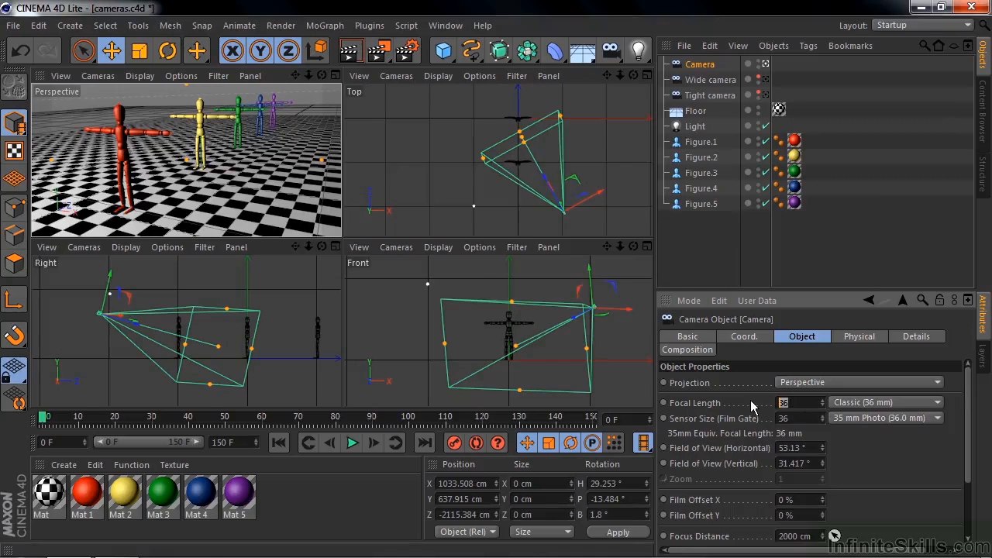
Enter focal length 10, then move and tilt the camera to frame the red figure.
{"action": "type", "text": "10"}
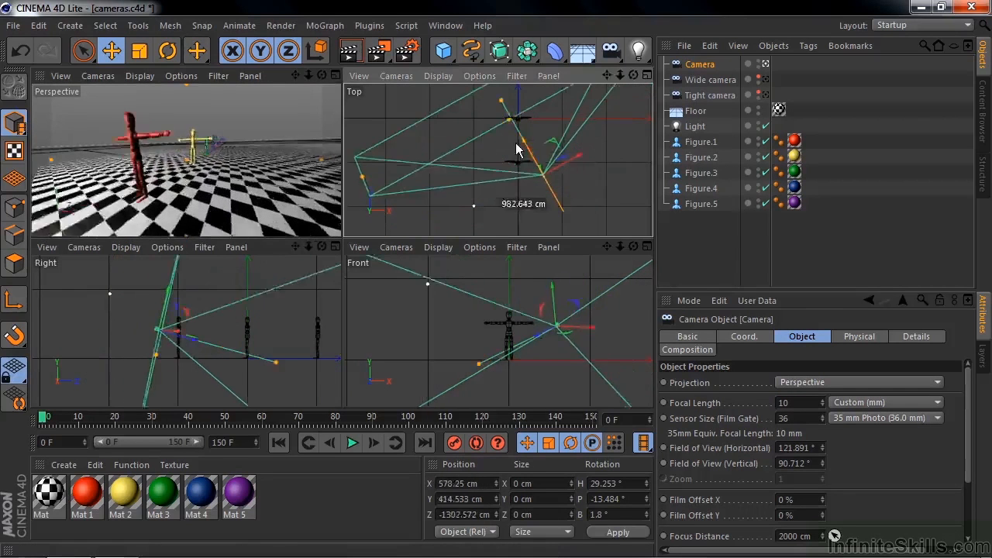
{"action": "left_click_drag", "start_coordinate": [517, 149], "coordinate": [573, 159]}
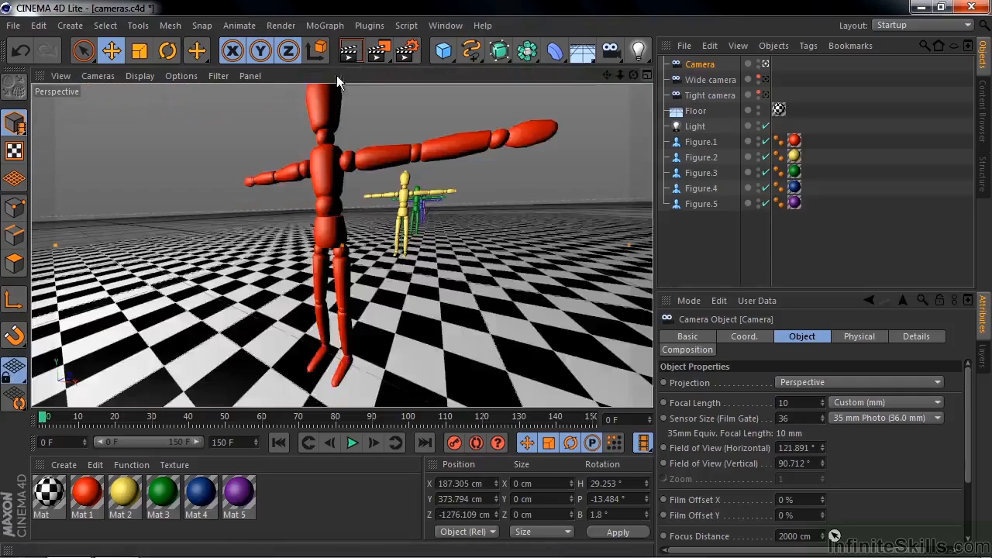
{"action": "left_click_drag", "start_coordinate": [341, 232], "coordinate": [364, 364]}
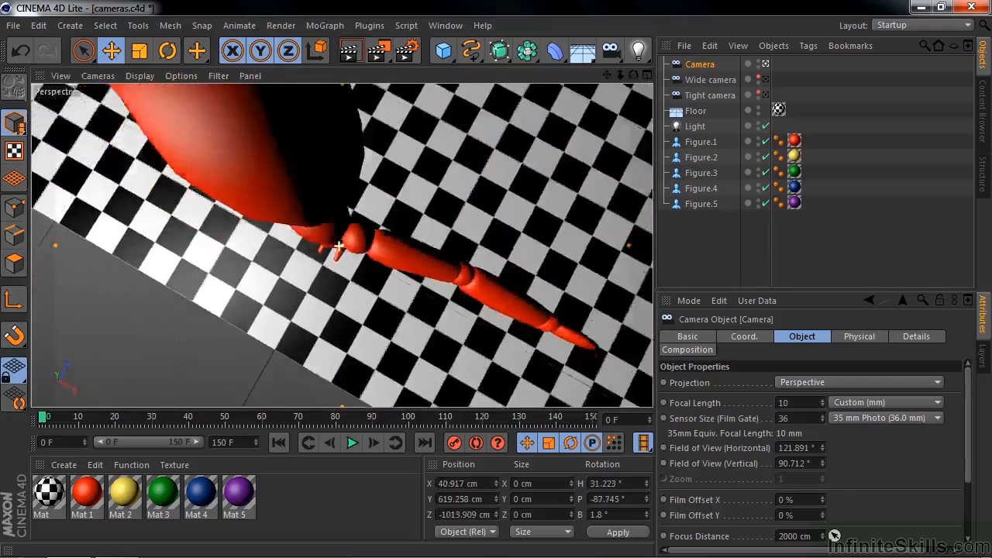
{"action": "left_click_drag", "start_coordinate": [341, 232], "coordinate": [341, 154]}
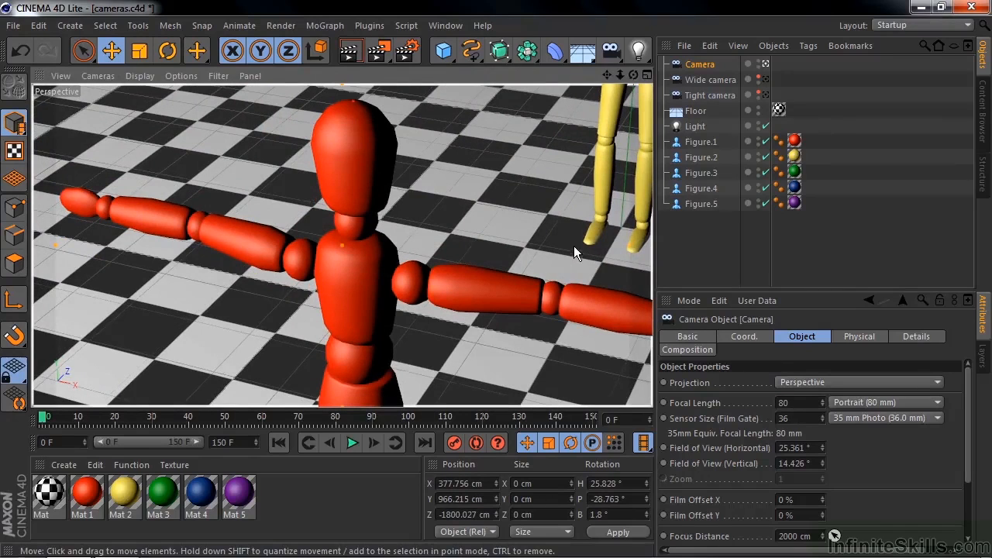
{"action": "mouse_move", "coordinate": [573, 211]}
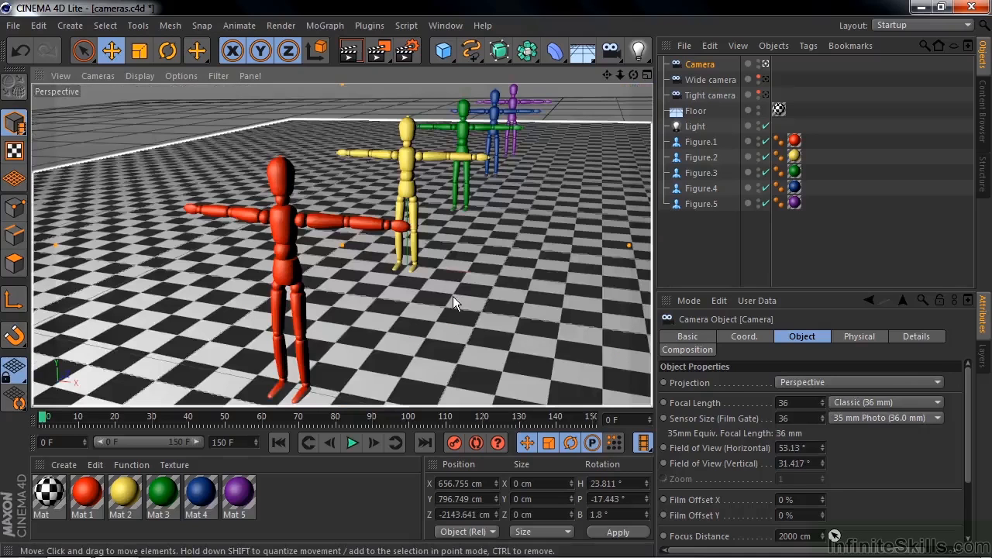
{"action": "mouse_move", "coordinate": [512, 354]}
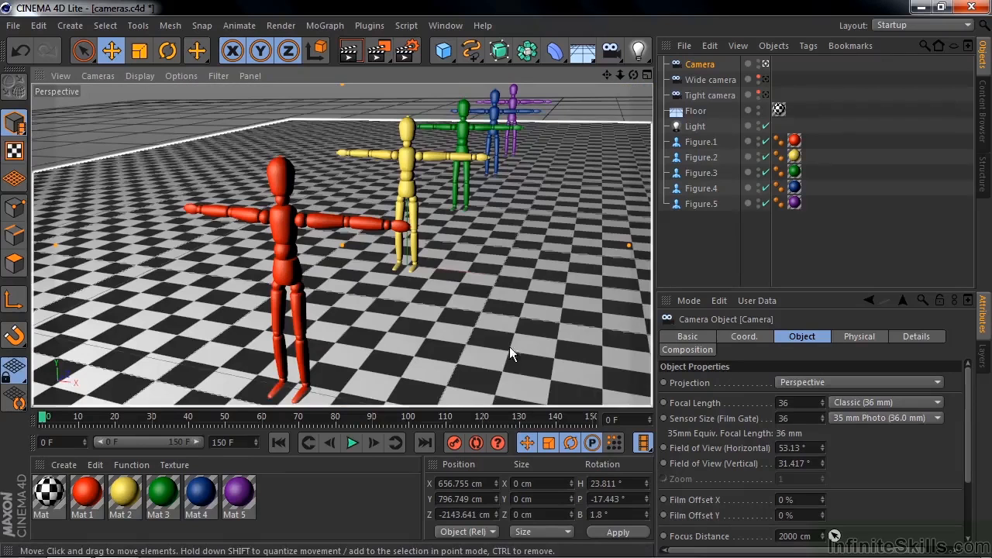
{"action": "mouse_move", "coordinate": [455, 443]}
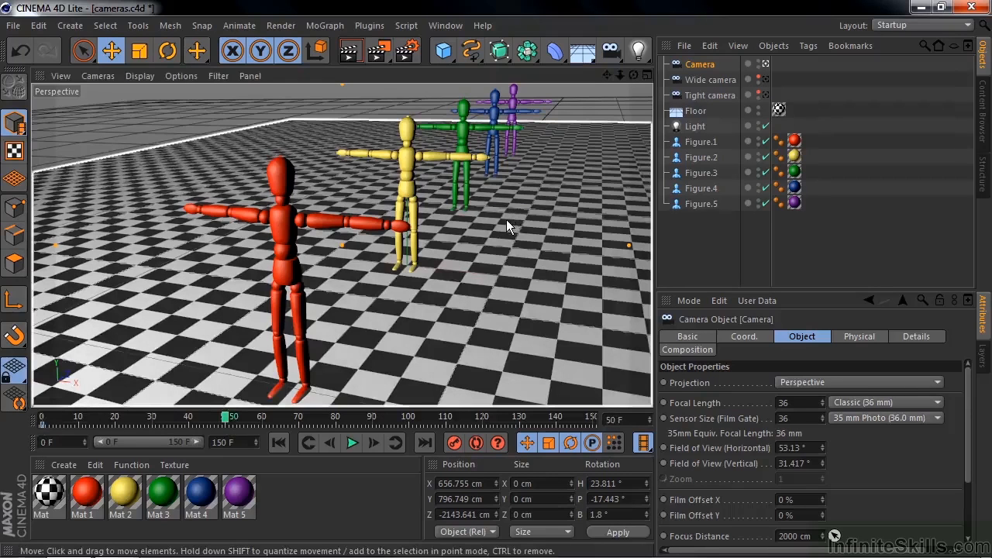
{"action": "mouse_move", "coordinate": [480, 284]}
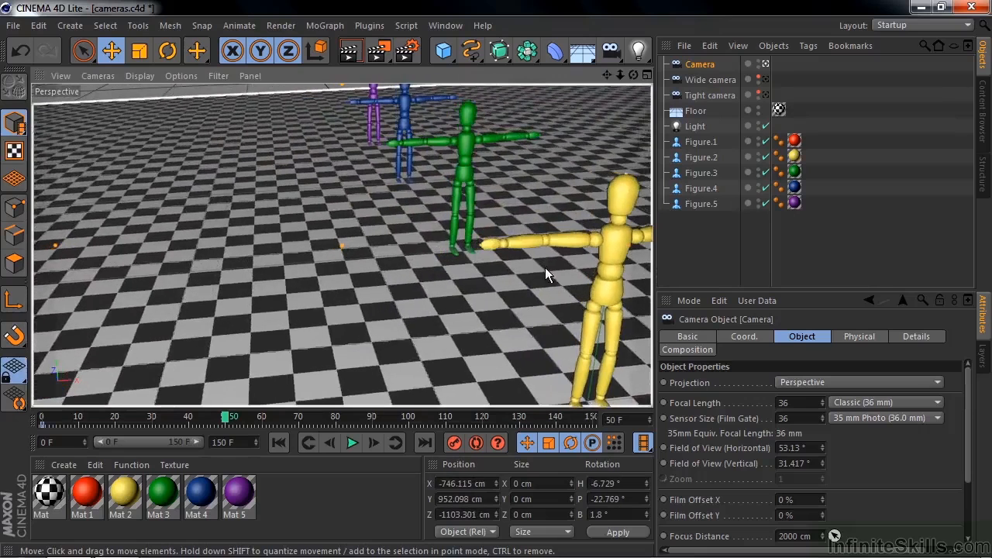
Record the frame-50 camera key, then raise the camera overhead above all five figures.
{"action": "left_click", "coordinate": [454, 443]}
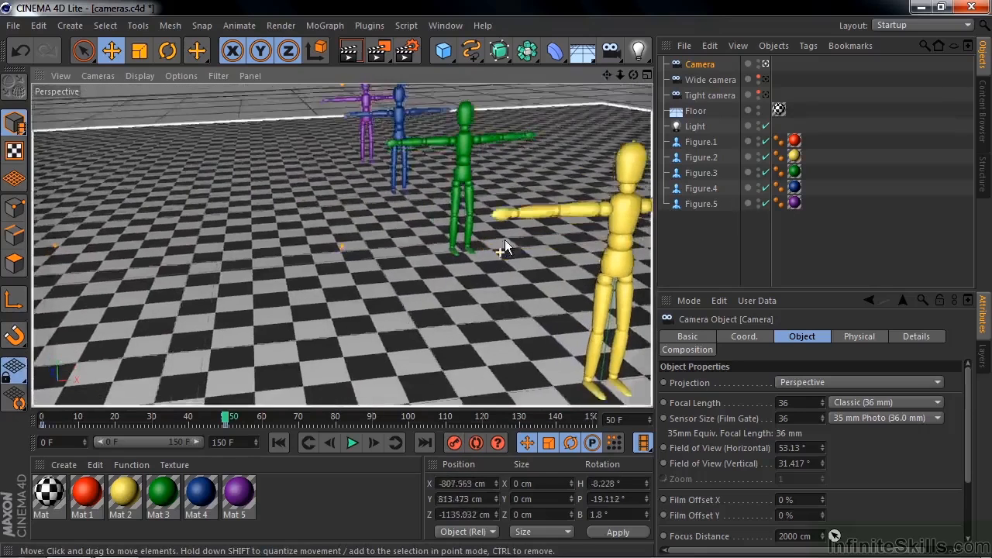
{"action": "left_click_drag", "start_coordinate": [231, 417], "coordinate": [393, 417]}
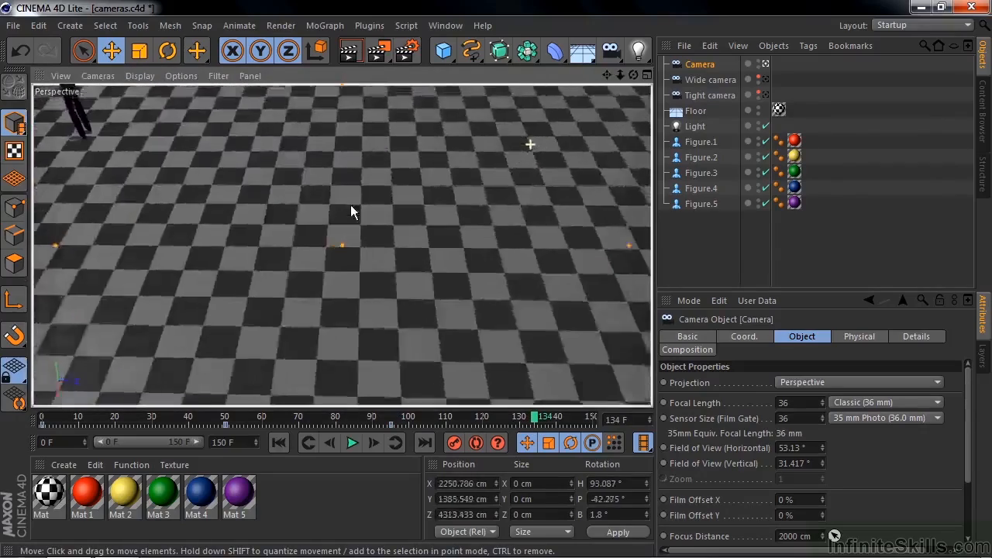
{"action": "left_click_drag", "start_coordinate": [352, 211], "coordinate": [424, 351]}
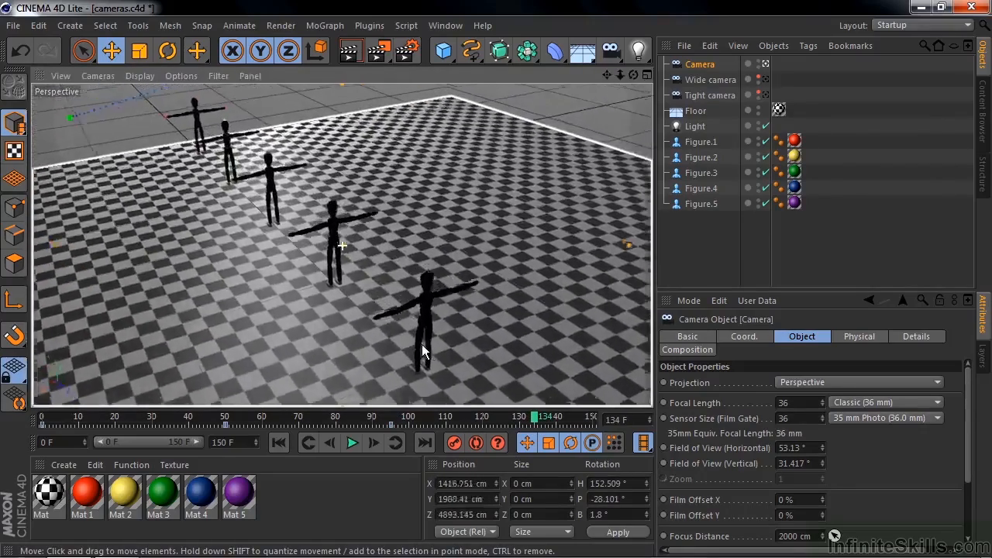
{"action": "left_click_drag", "start_coordinate": [423, 351], "coordinate": [469, 347]}
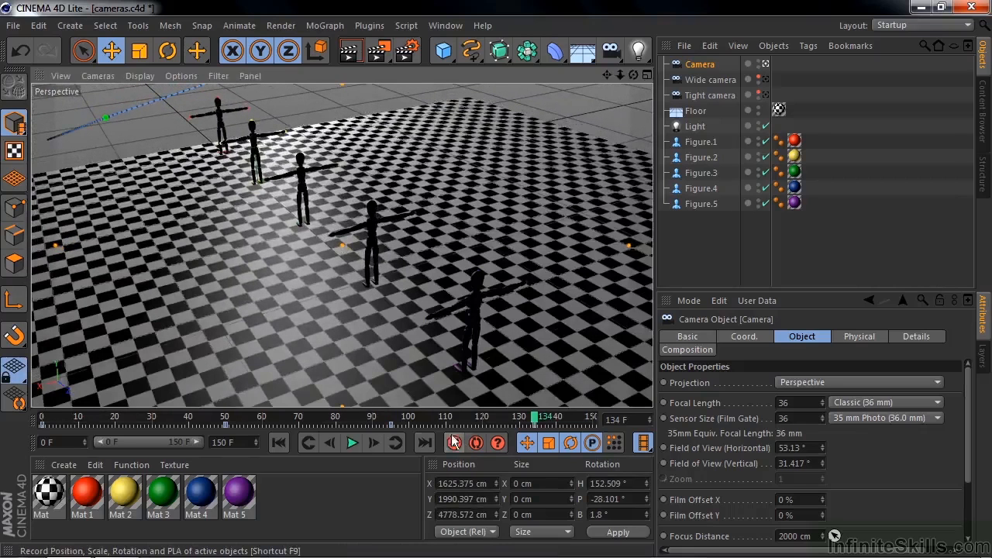
{"action": "left_click", "coordinate": [352, 442]}
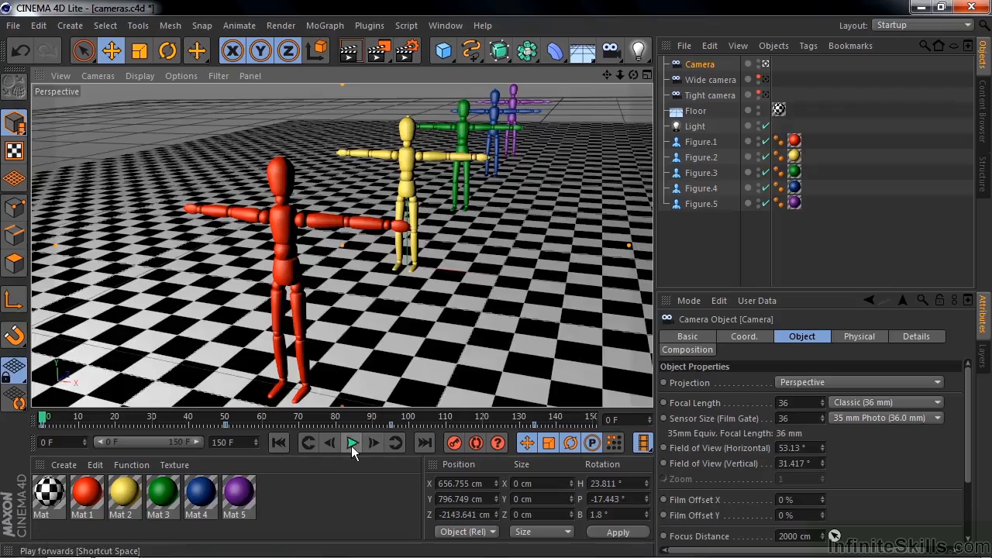
{"action": "left_click", "coordinate": [351, 442]}
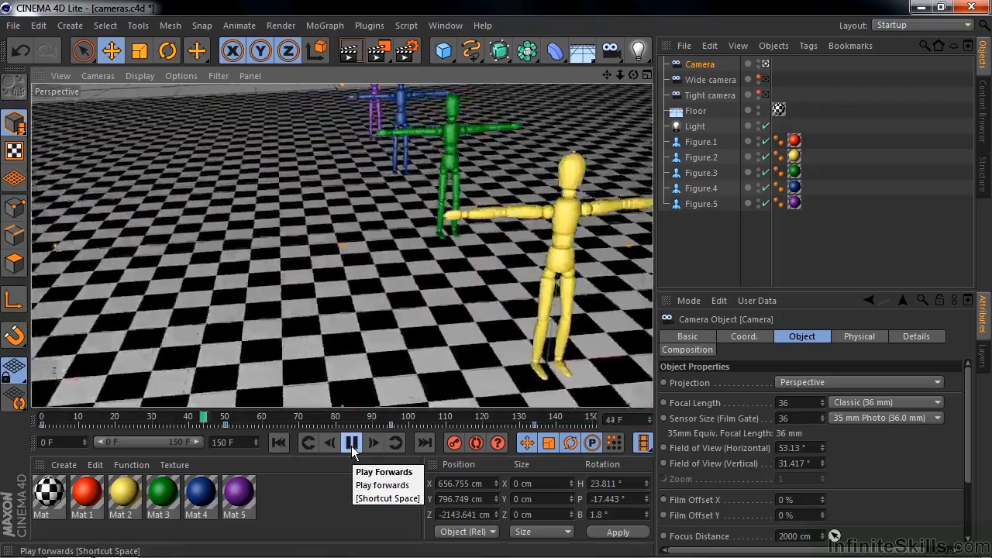
{"action": "left_click", "coordinate": [351, 443]}
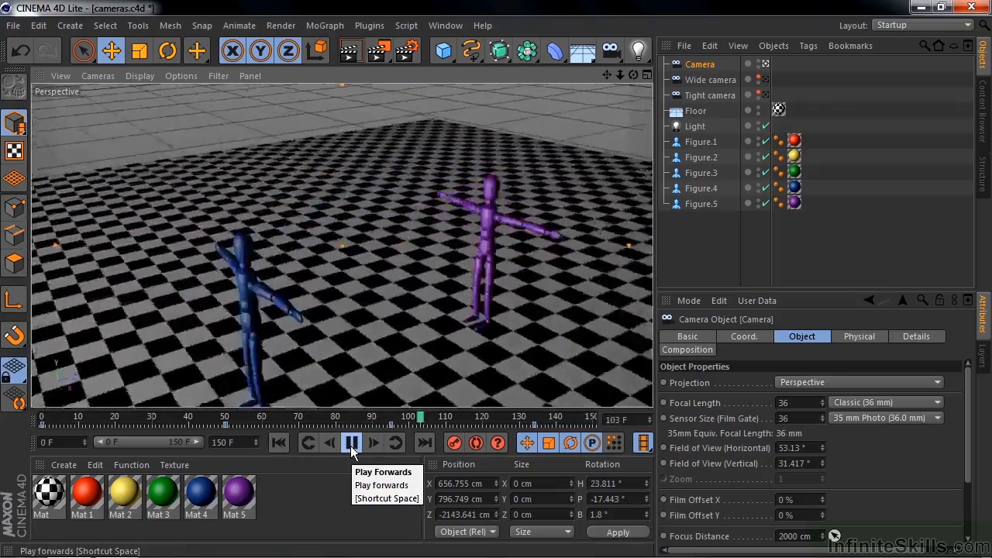
{"action": "left_click", "coordinate": [350, 442]}
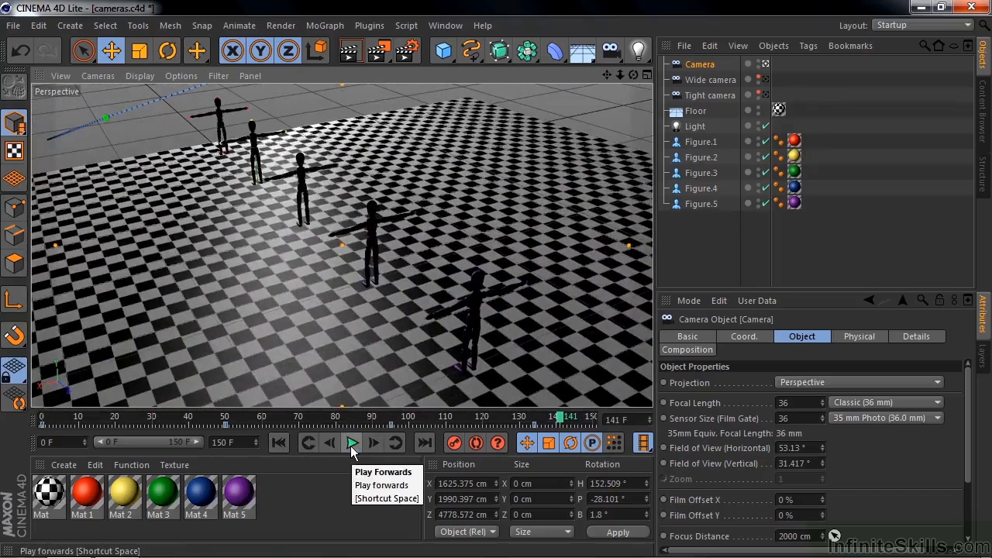
{"action": "mouse_move", "coordinate": [361, 466]}
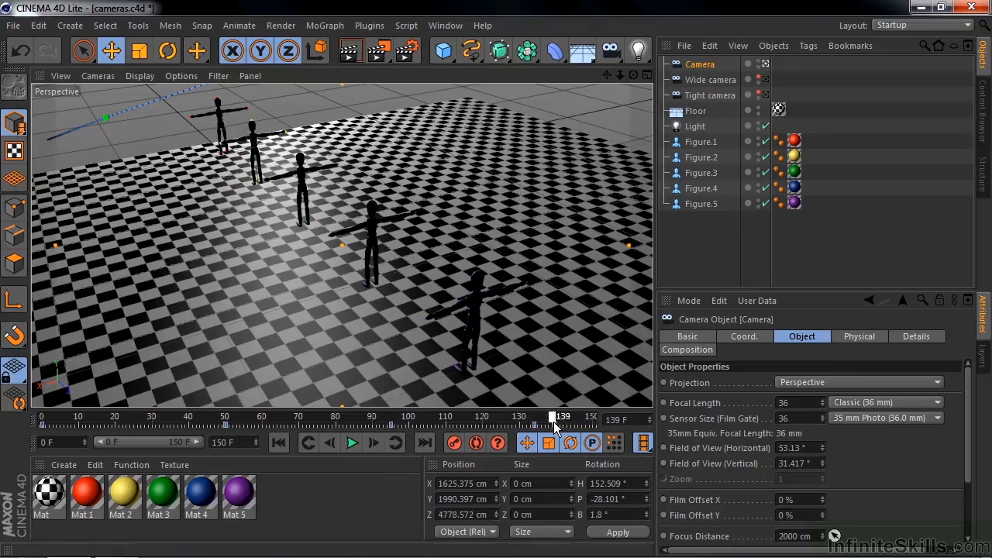
Scrub the camera animation from frame 95 back to the start and return to Perspective view.
{"action": "left_click_drag", "start_coordinate": [551, 417], "coordinate": [390, 417]}
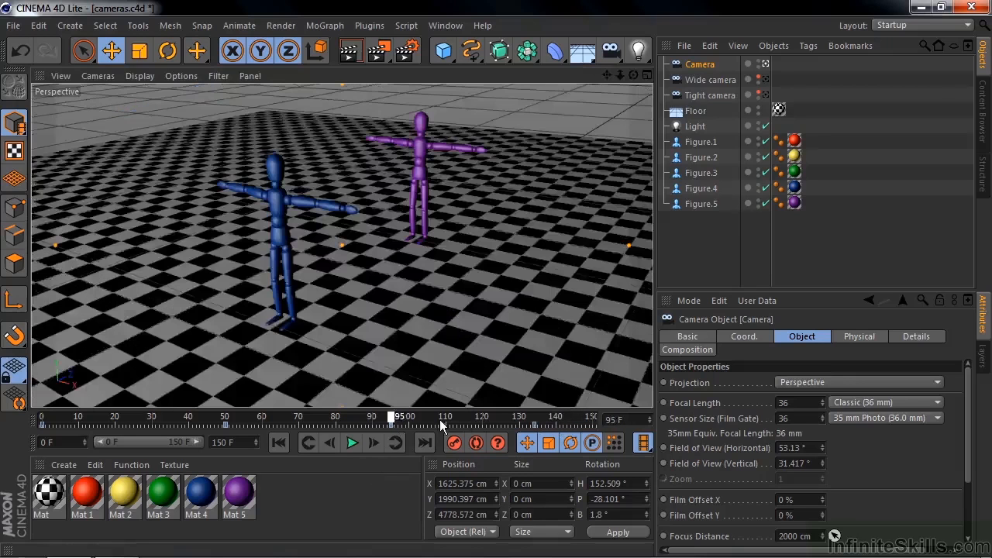
{"action": "left_click_drag", "start_coordinate": [389, 417], "coordinate": [42, 417]}
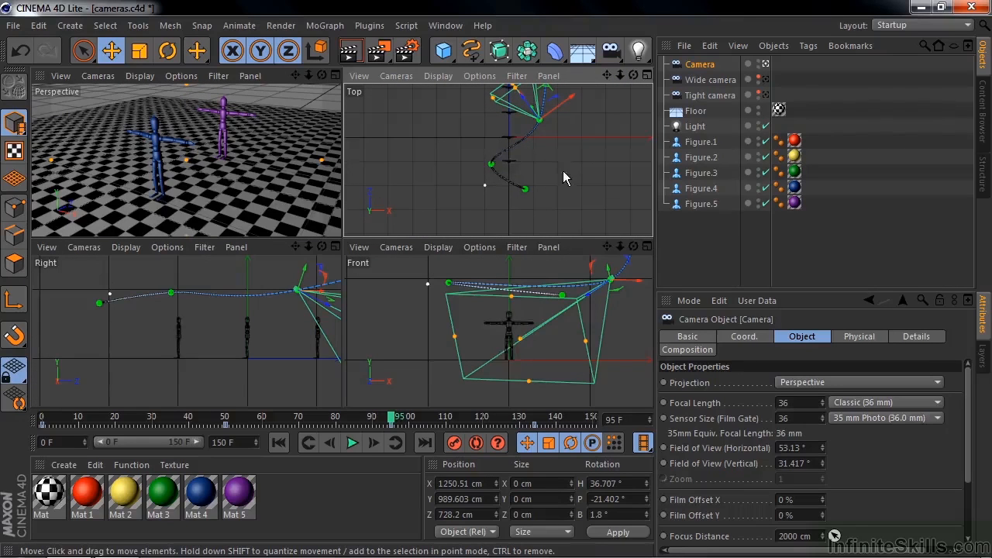
{"action": "left_click", "coordinate": [492, 164]}
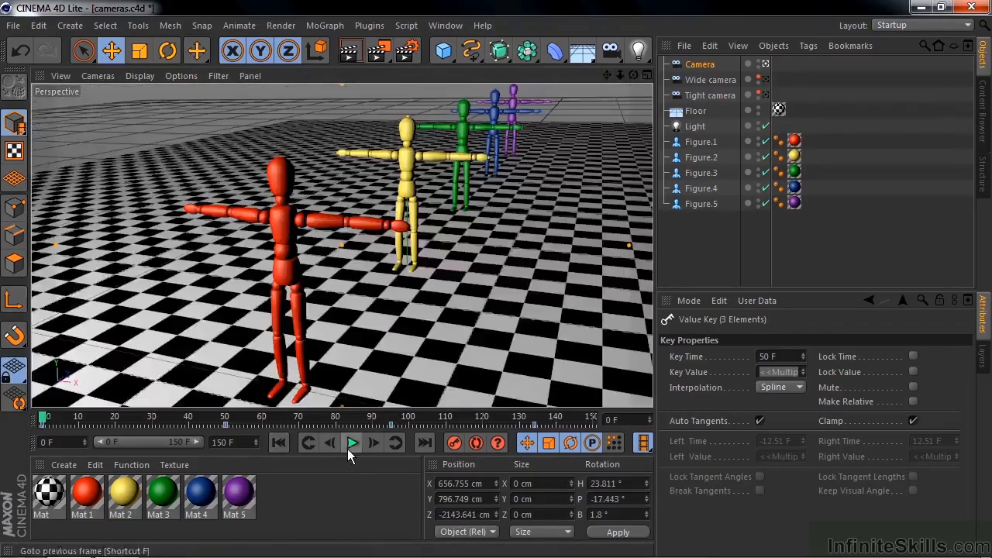
{"action": "left_click", "coordinate": [351, 442]}
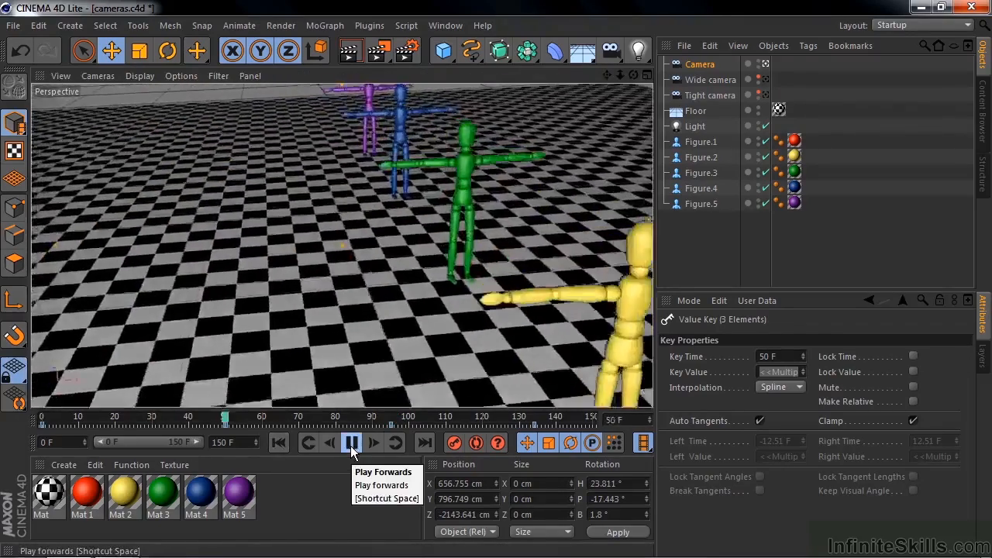
{"action": "left_click", "coordinate": [351, 442]}
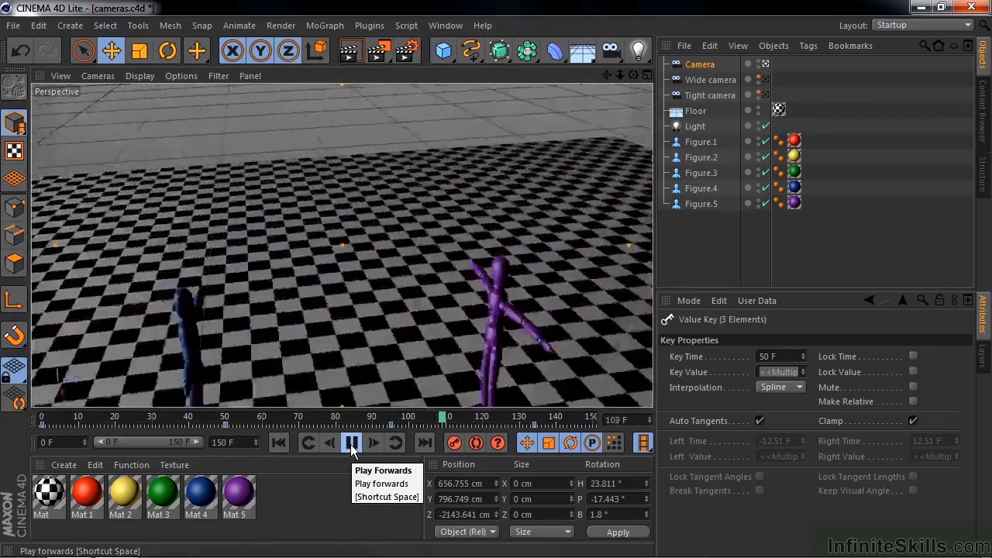
{"action": "left_click", "coordinate": [351, 442]}
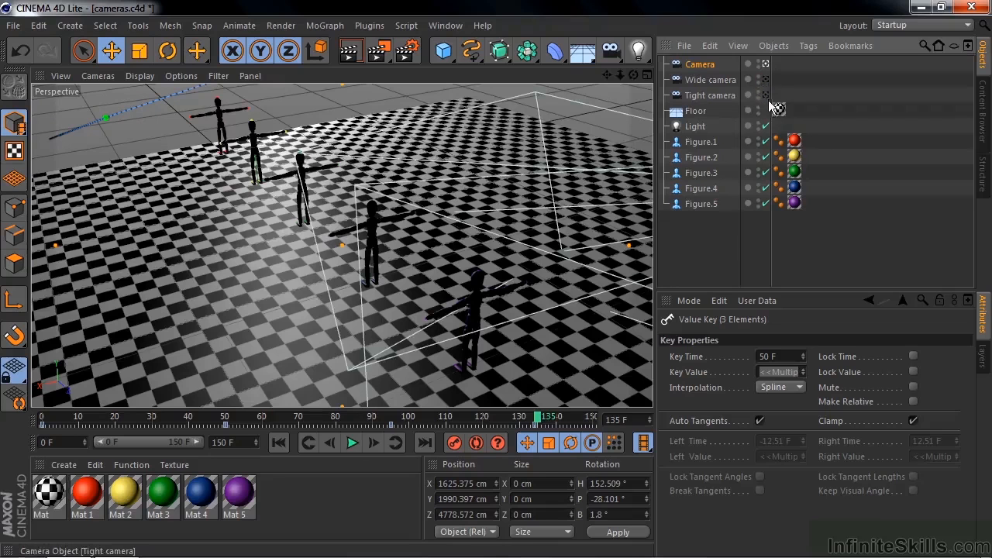
{"action": "mouse_move", "coordinate": [767, 83]}
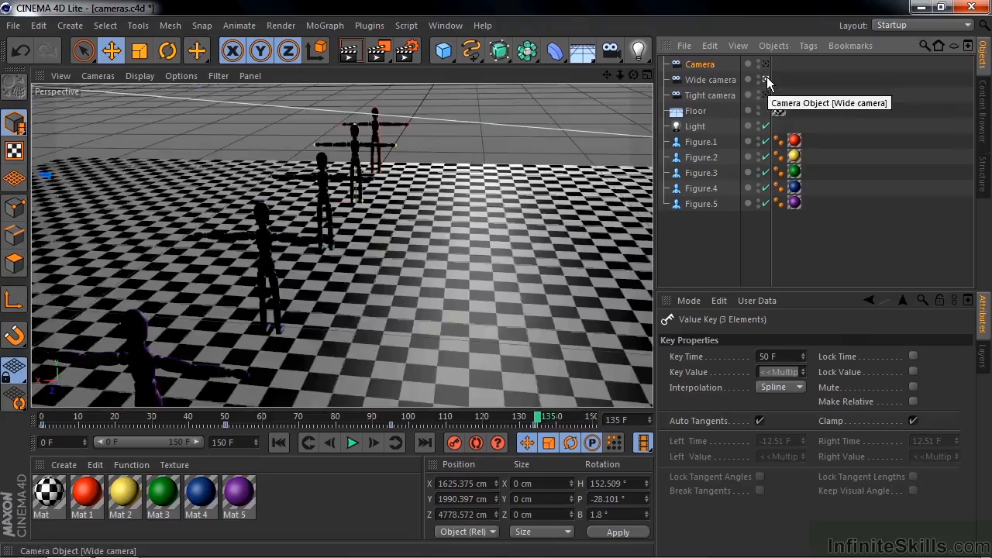
Play the animation through the Wide camera, then stop playback.
{"action": "left_click", "coordinate": [351, 442]}
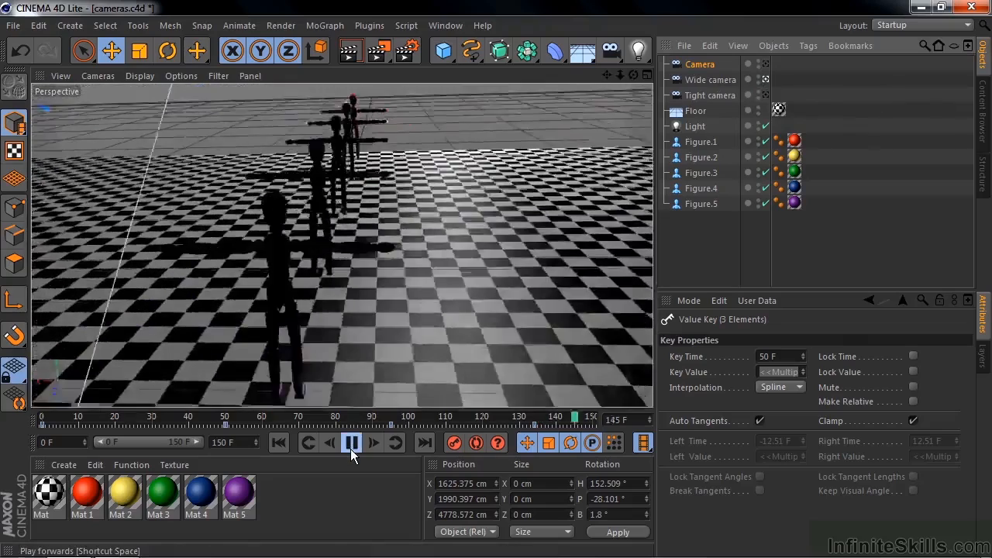
{"action": "left_click", "coordinate": [350, 443]}
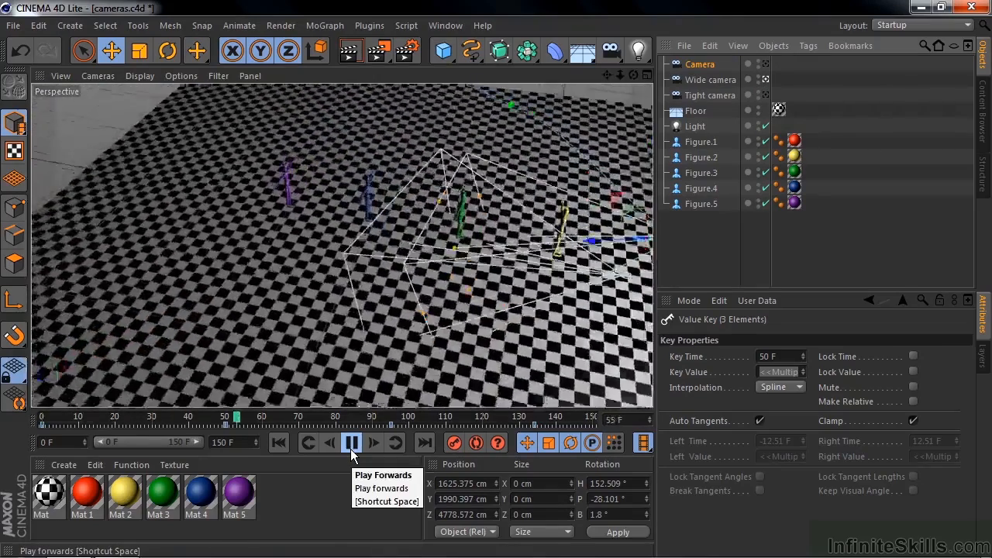
{"action": "left_click", "coordinate": [350, 442]}
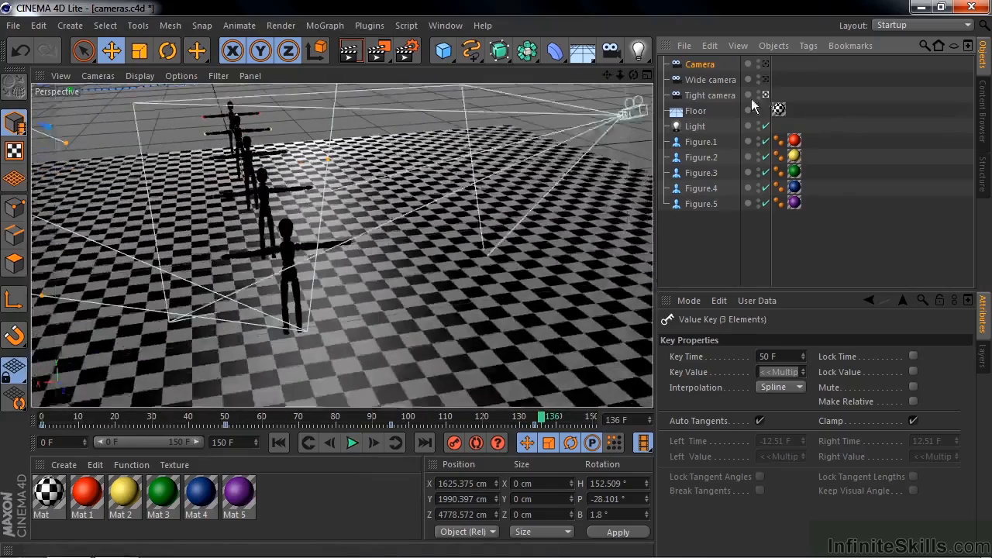
Play the animation through the Tight camera.
{"action": "left_click", "coordinate": [351, 442]}
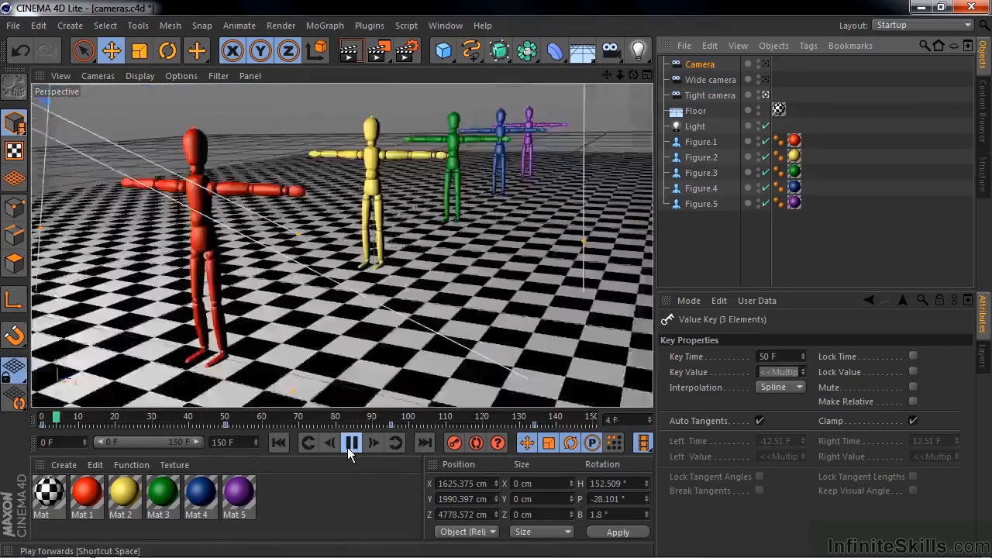
{"action": "left_click", "coordinate": [351, 443]}
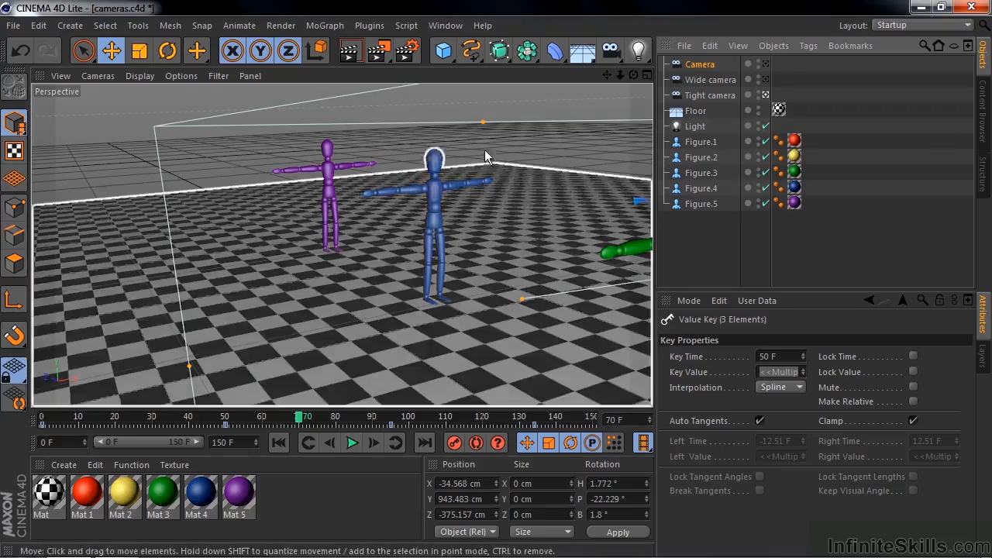
{"action": "left_click", "coordinate": [582, 50]}
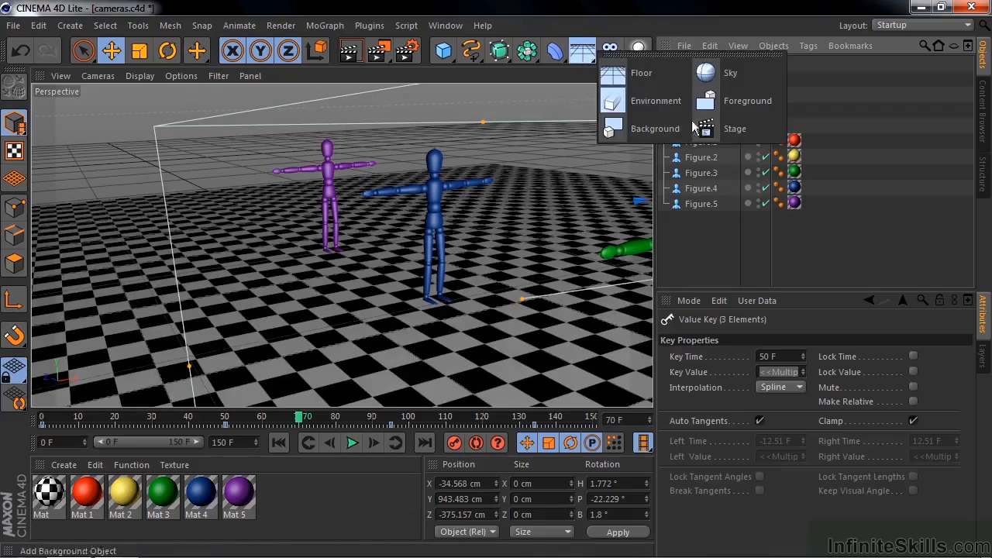